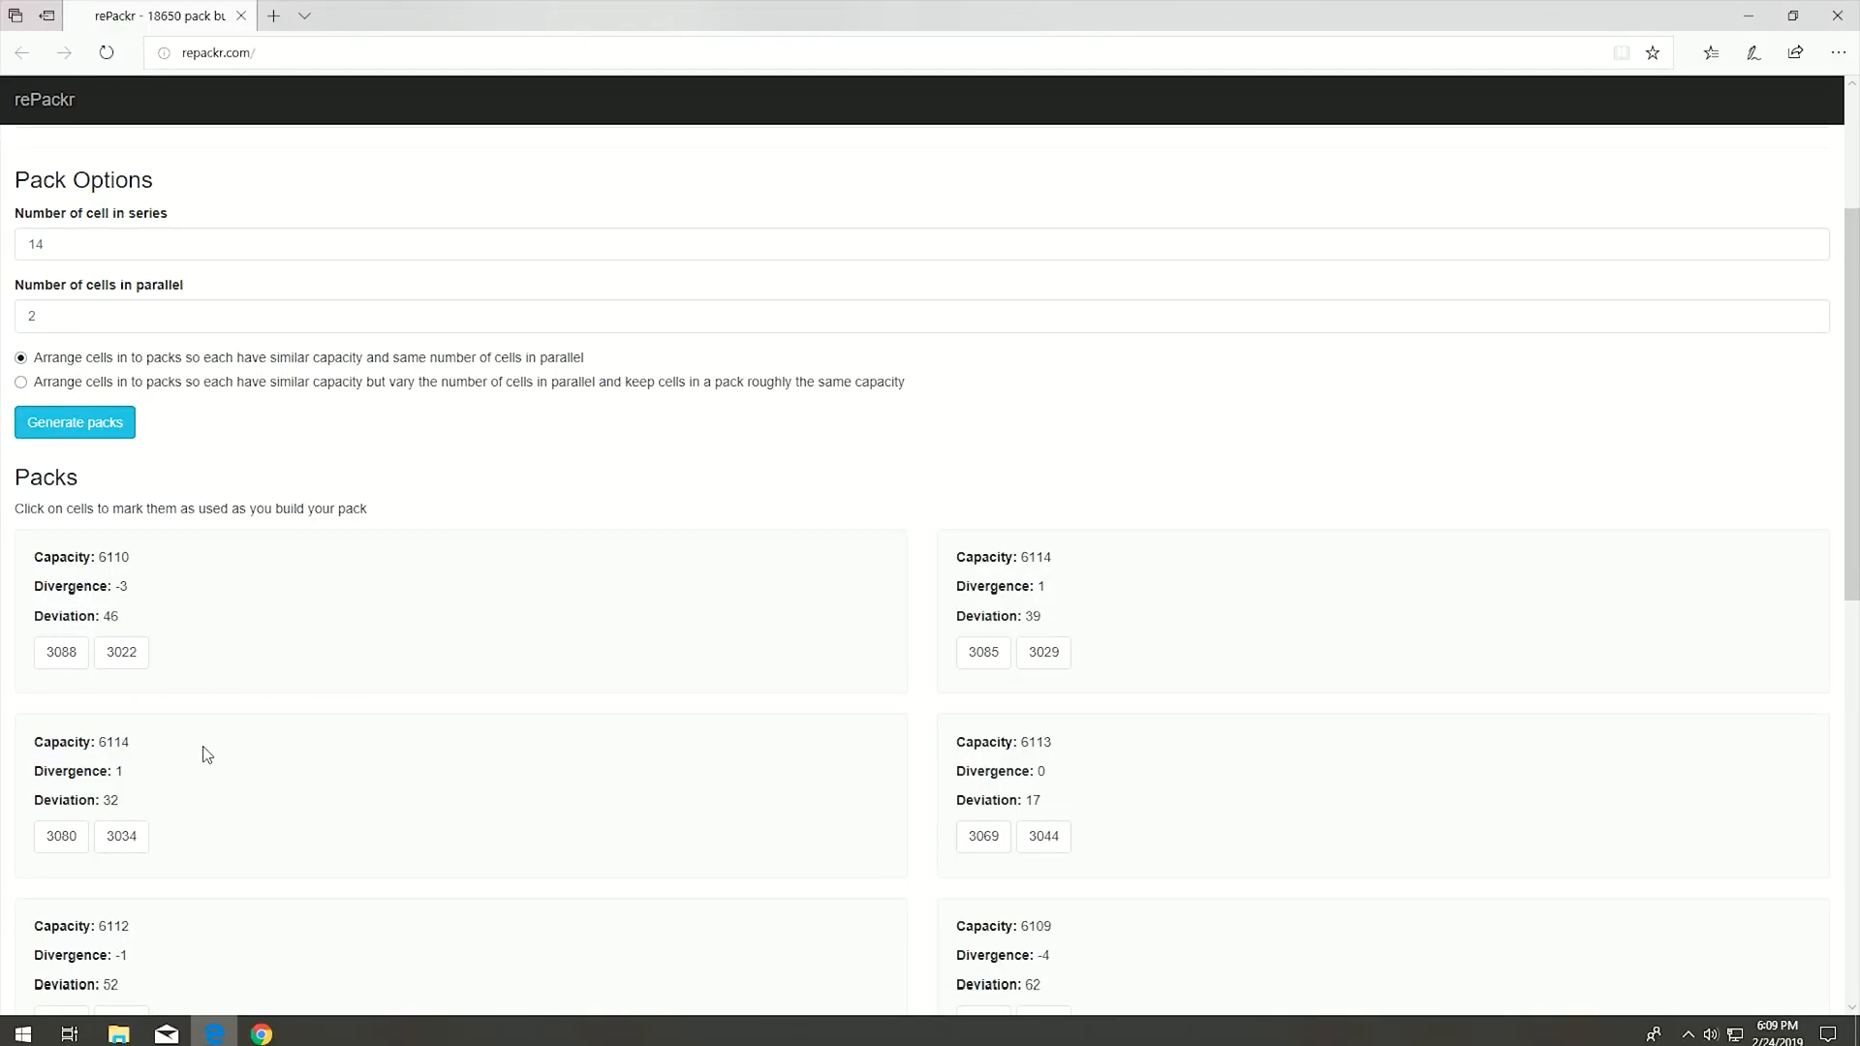
pyautogui.scroll(-3)
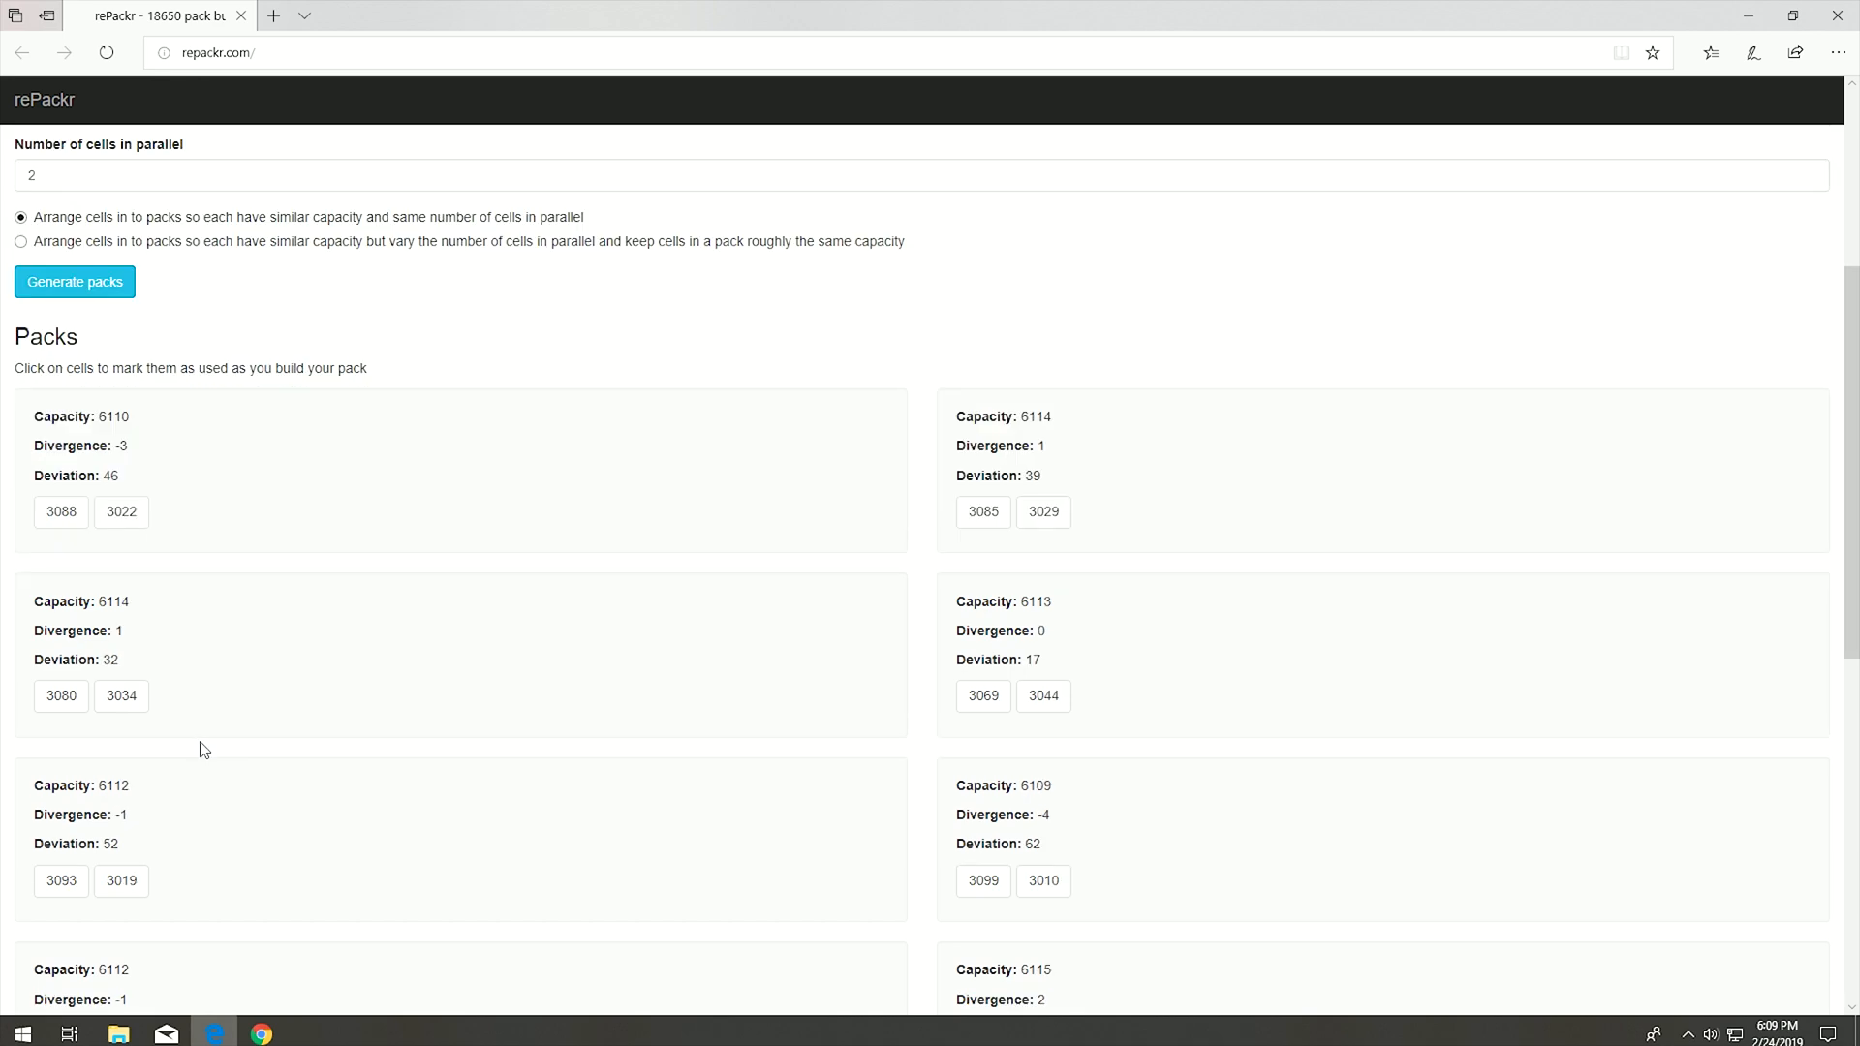
pyautogui.scroll(-3)
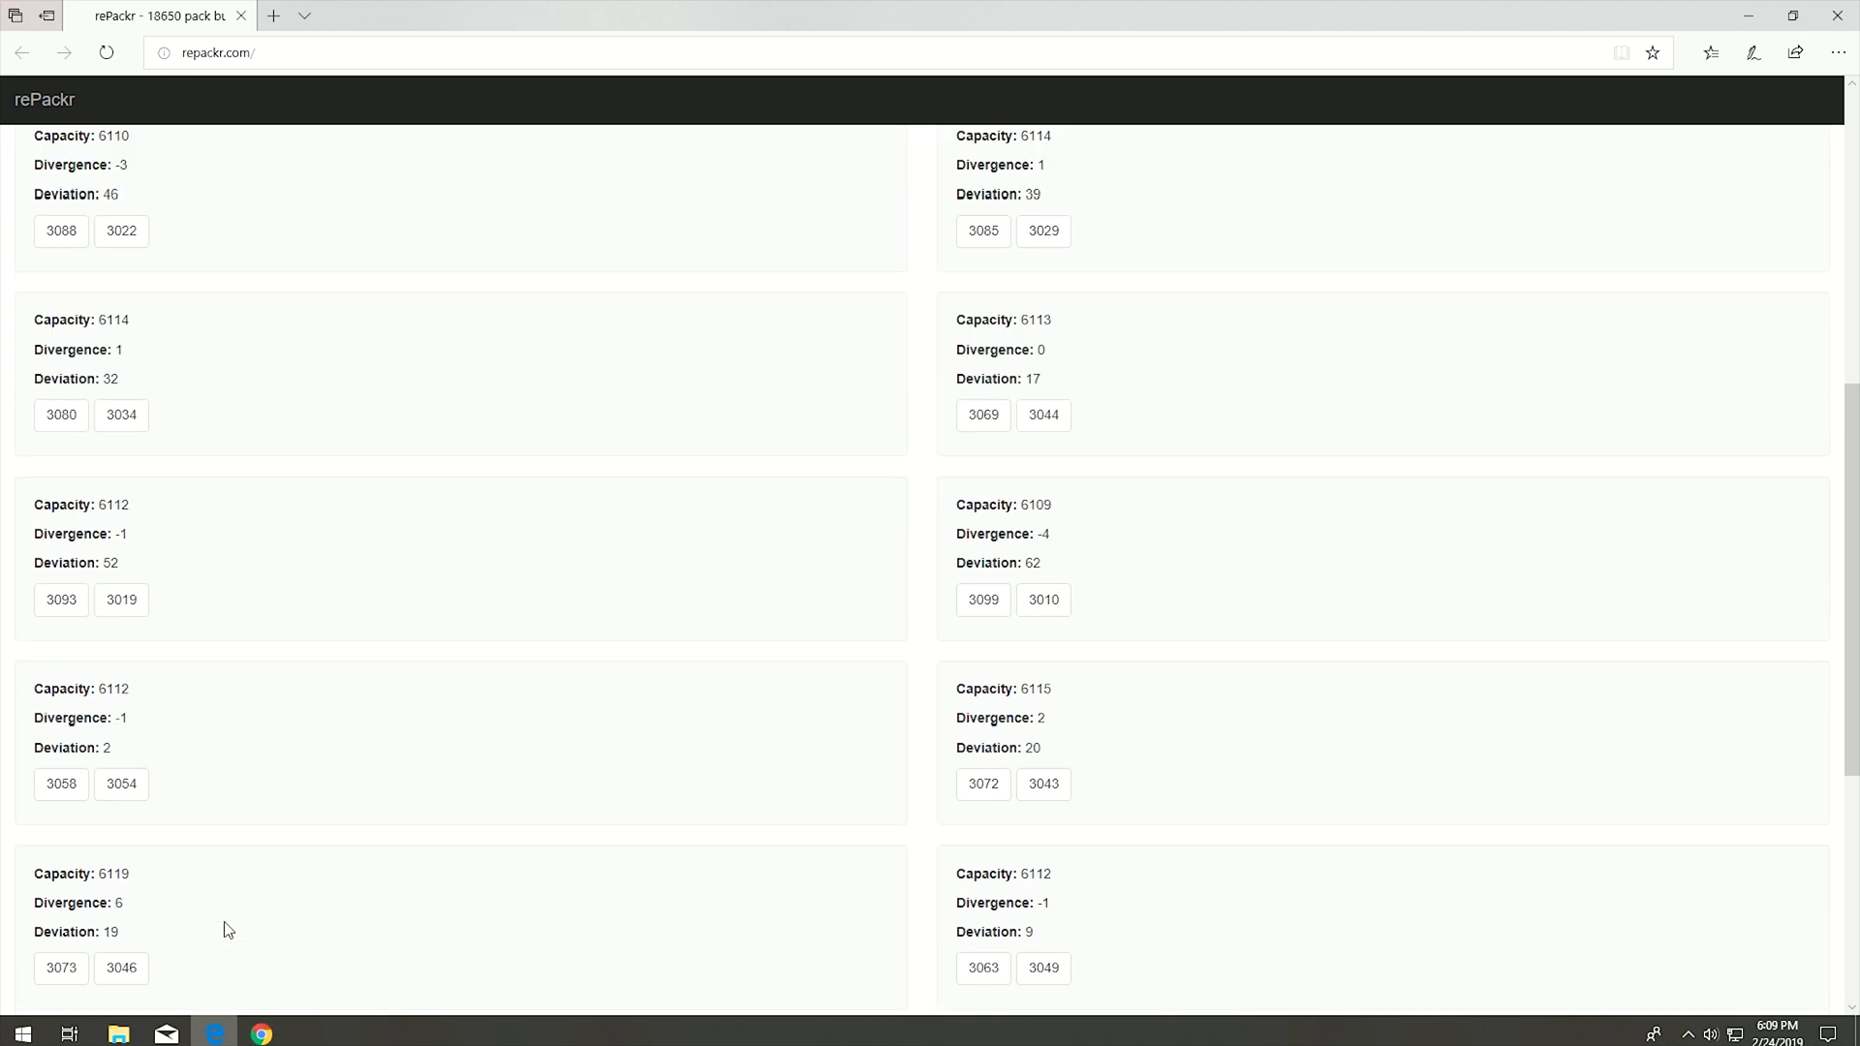
pyautogui.scroll(-3)
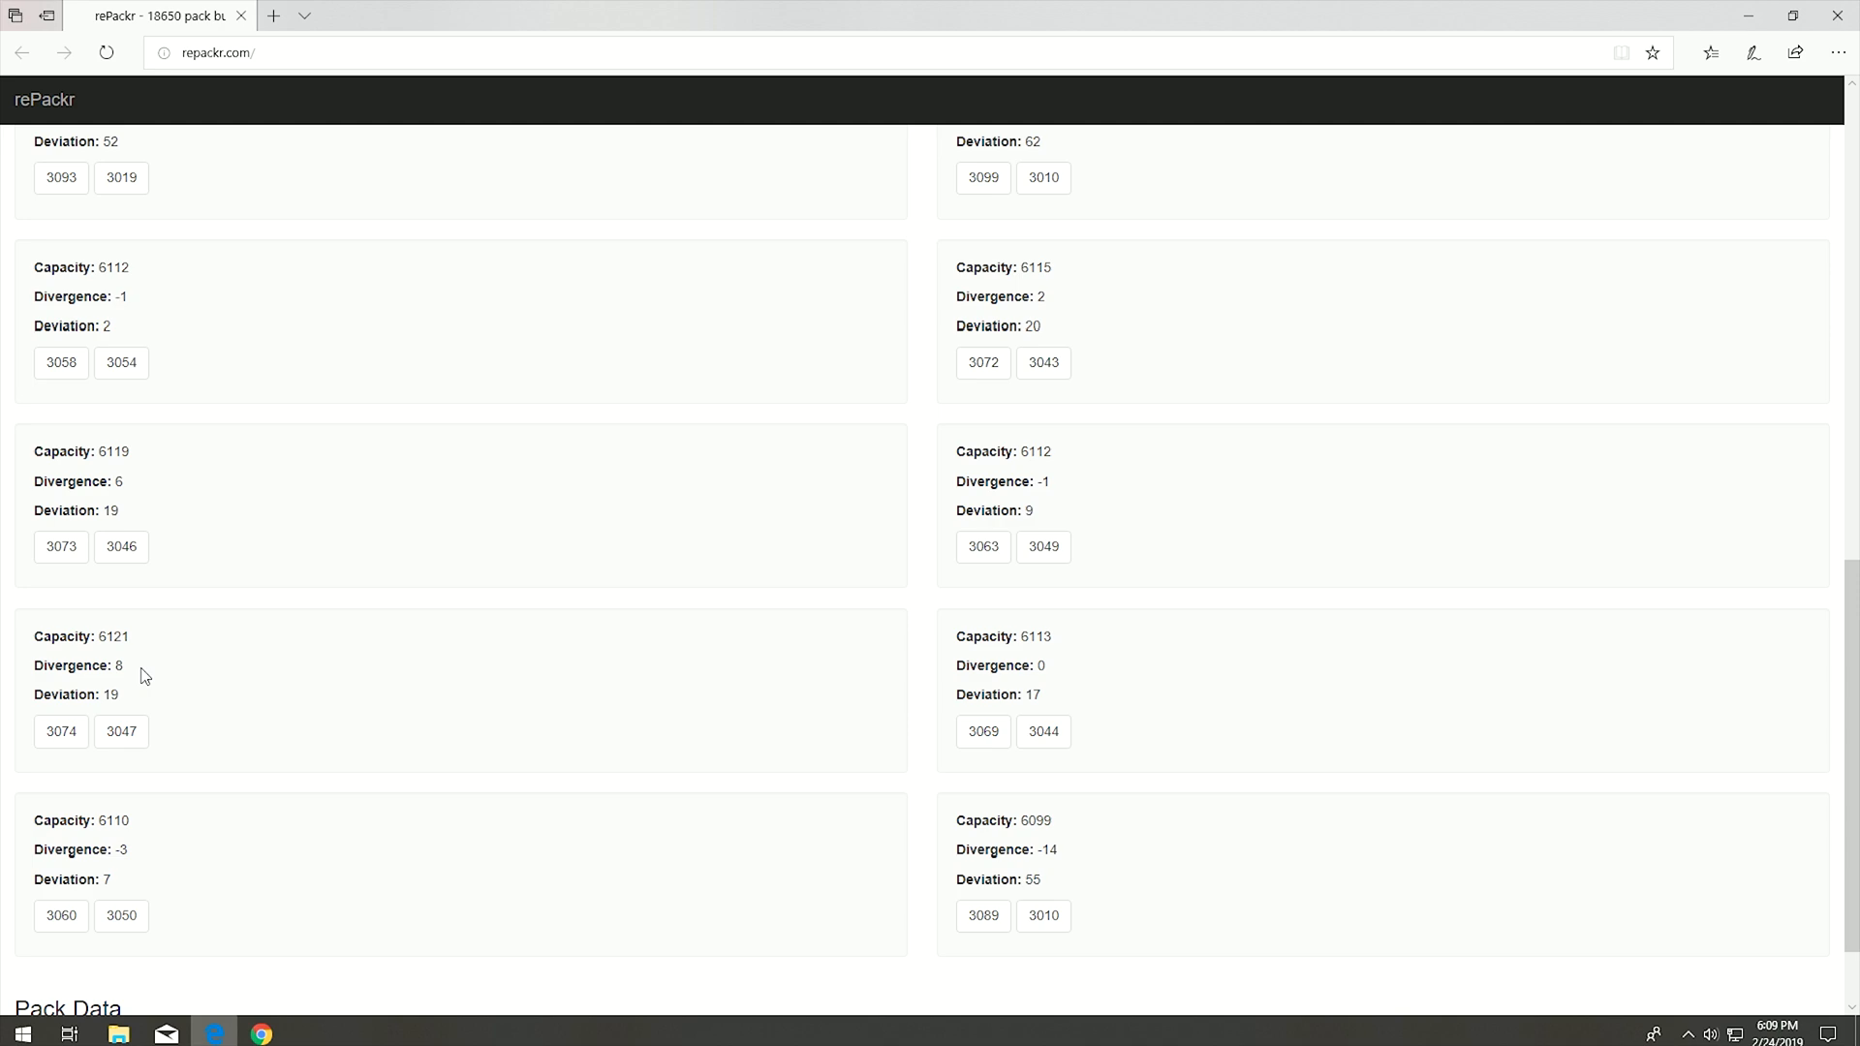
pyautogui.moveTo(217, 509)
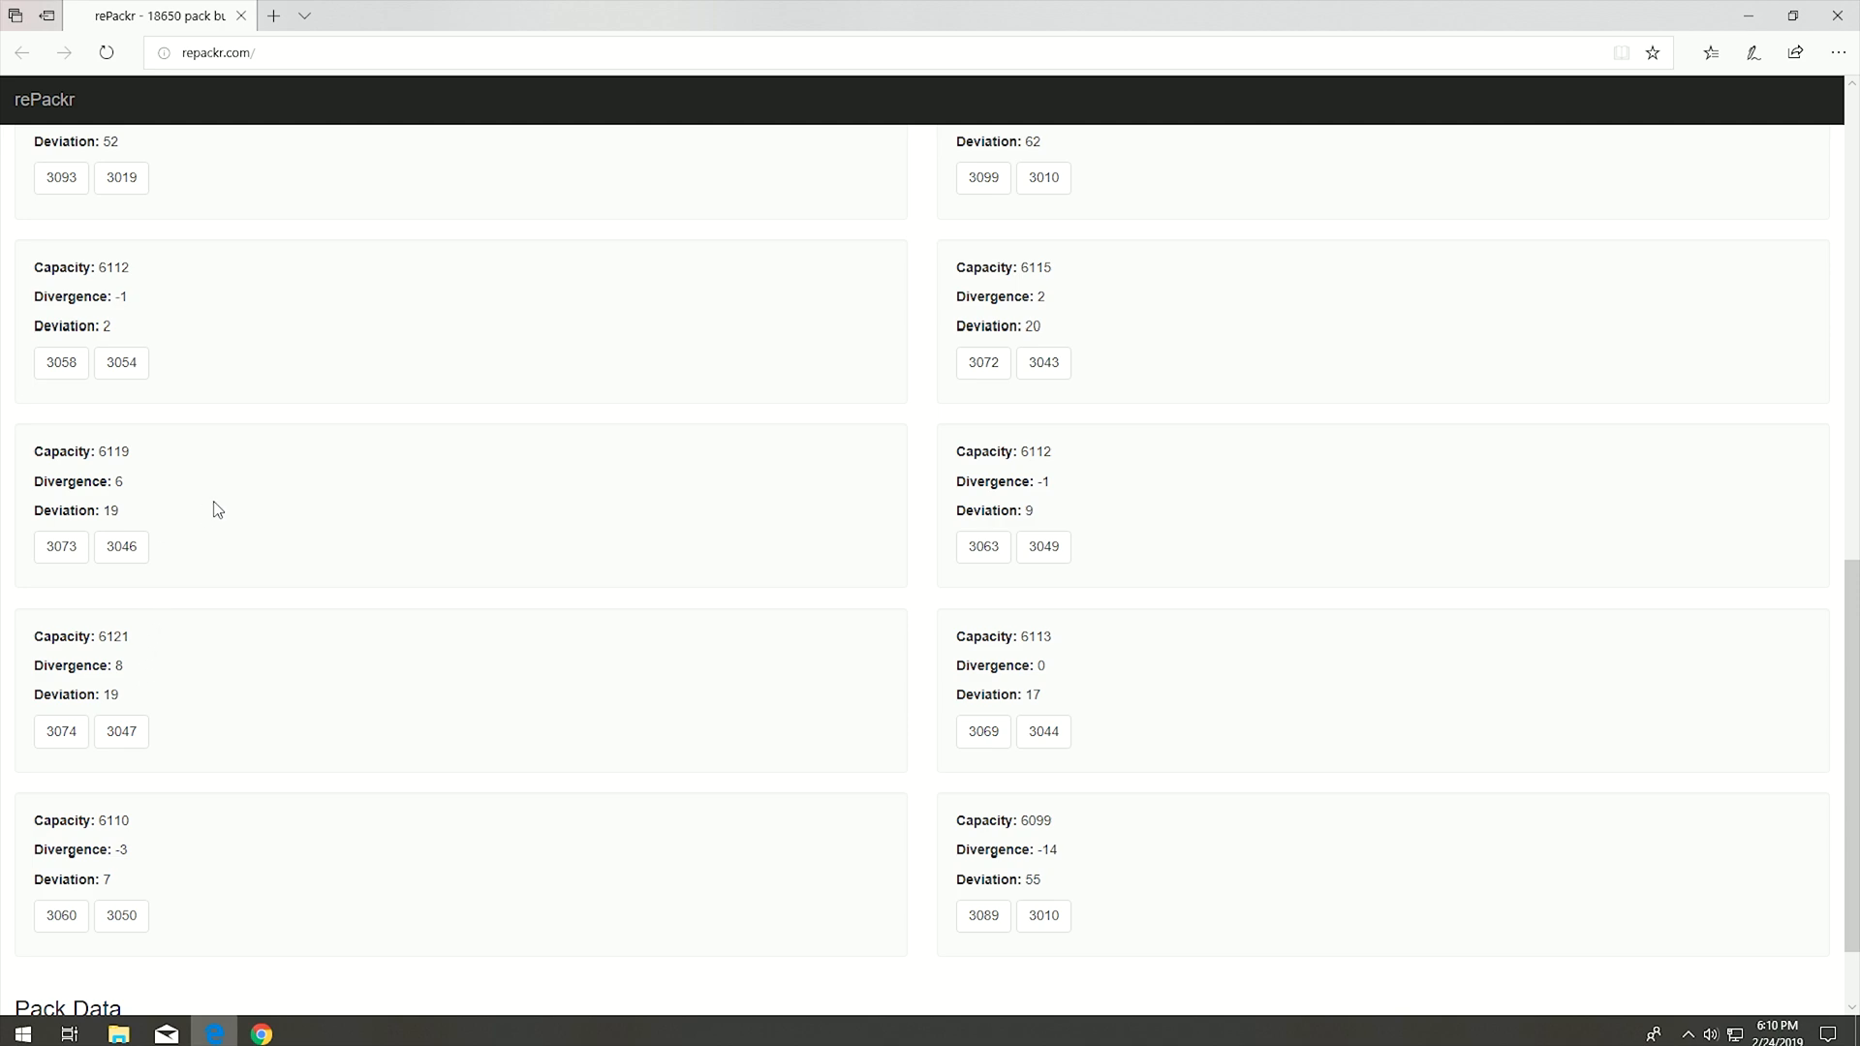
pyautogui.scroll(-3)
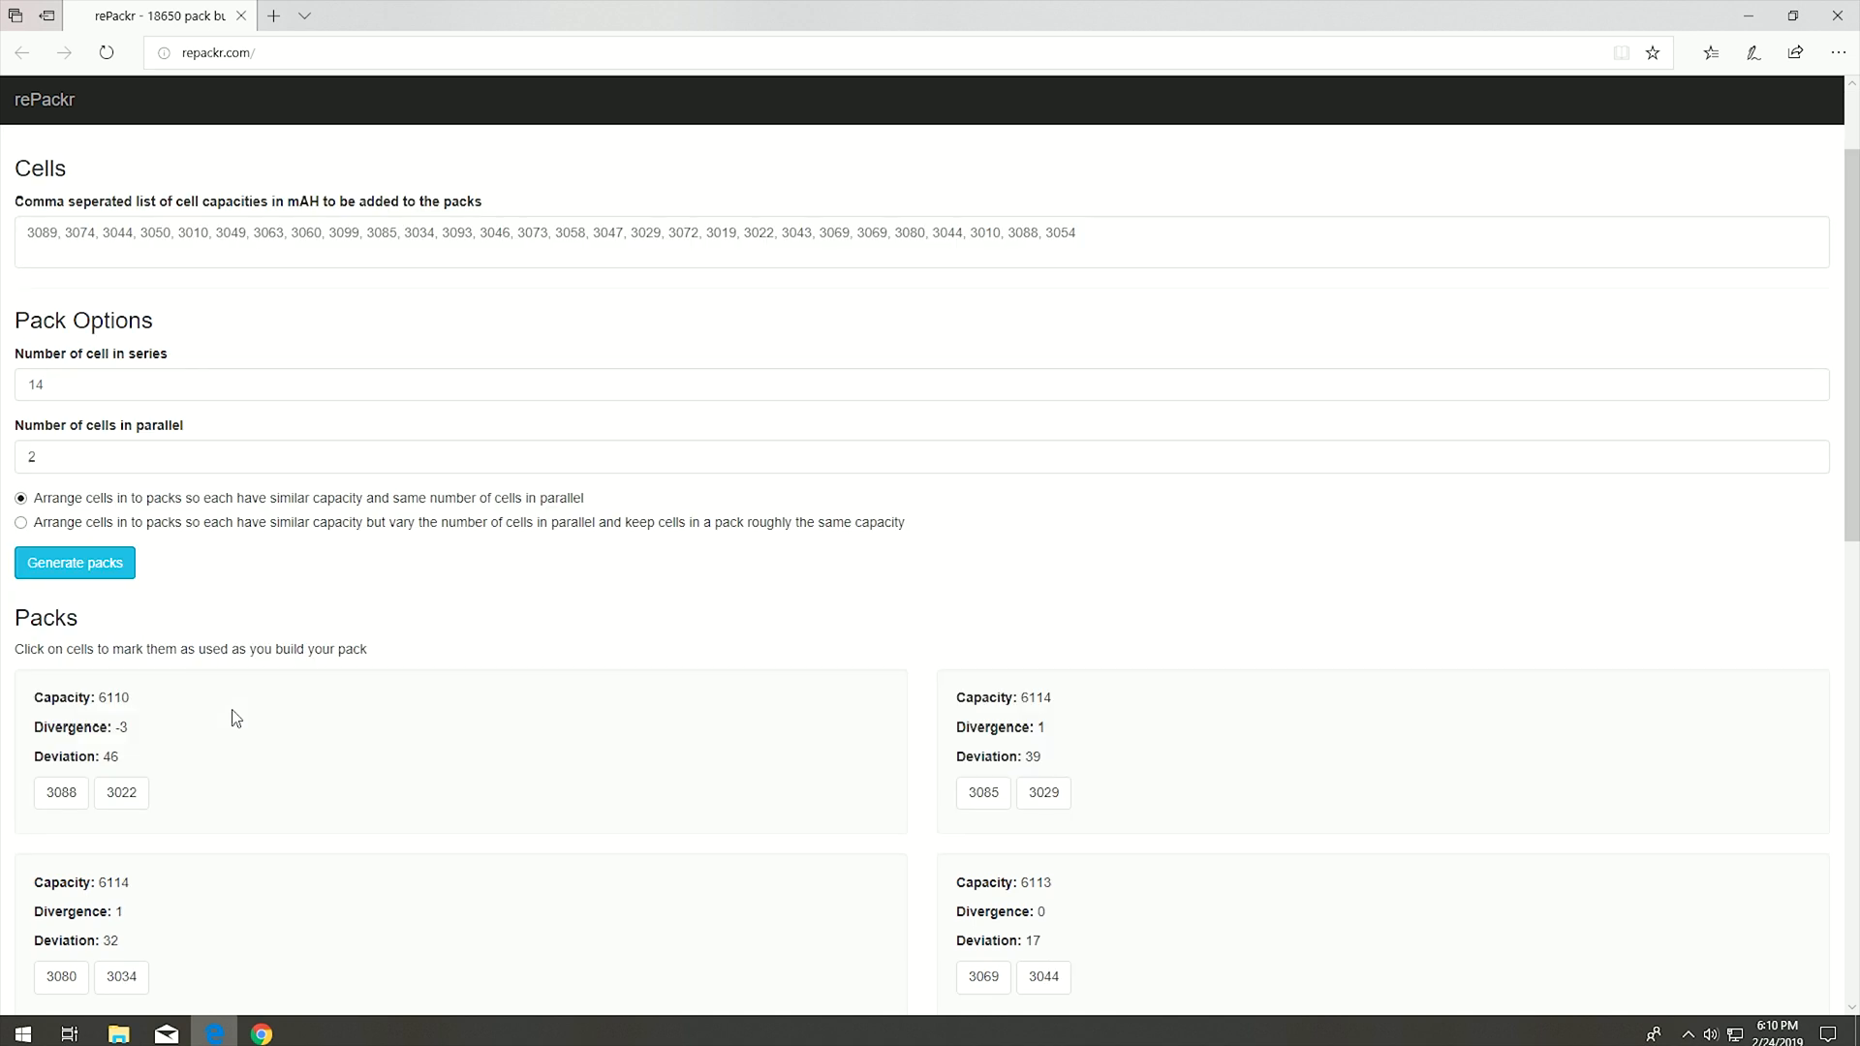
pyautogui.moveTo(230, 651)
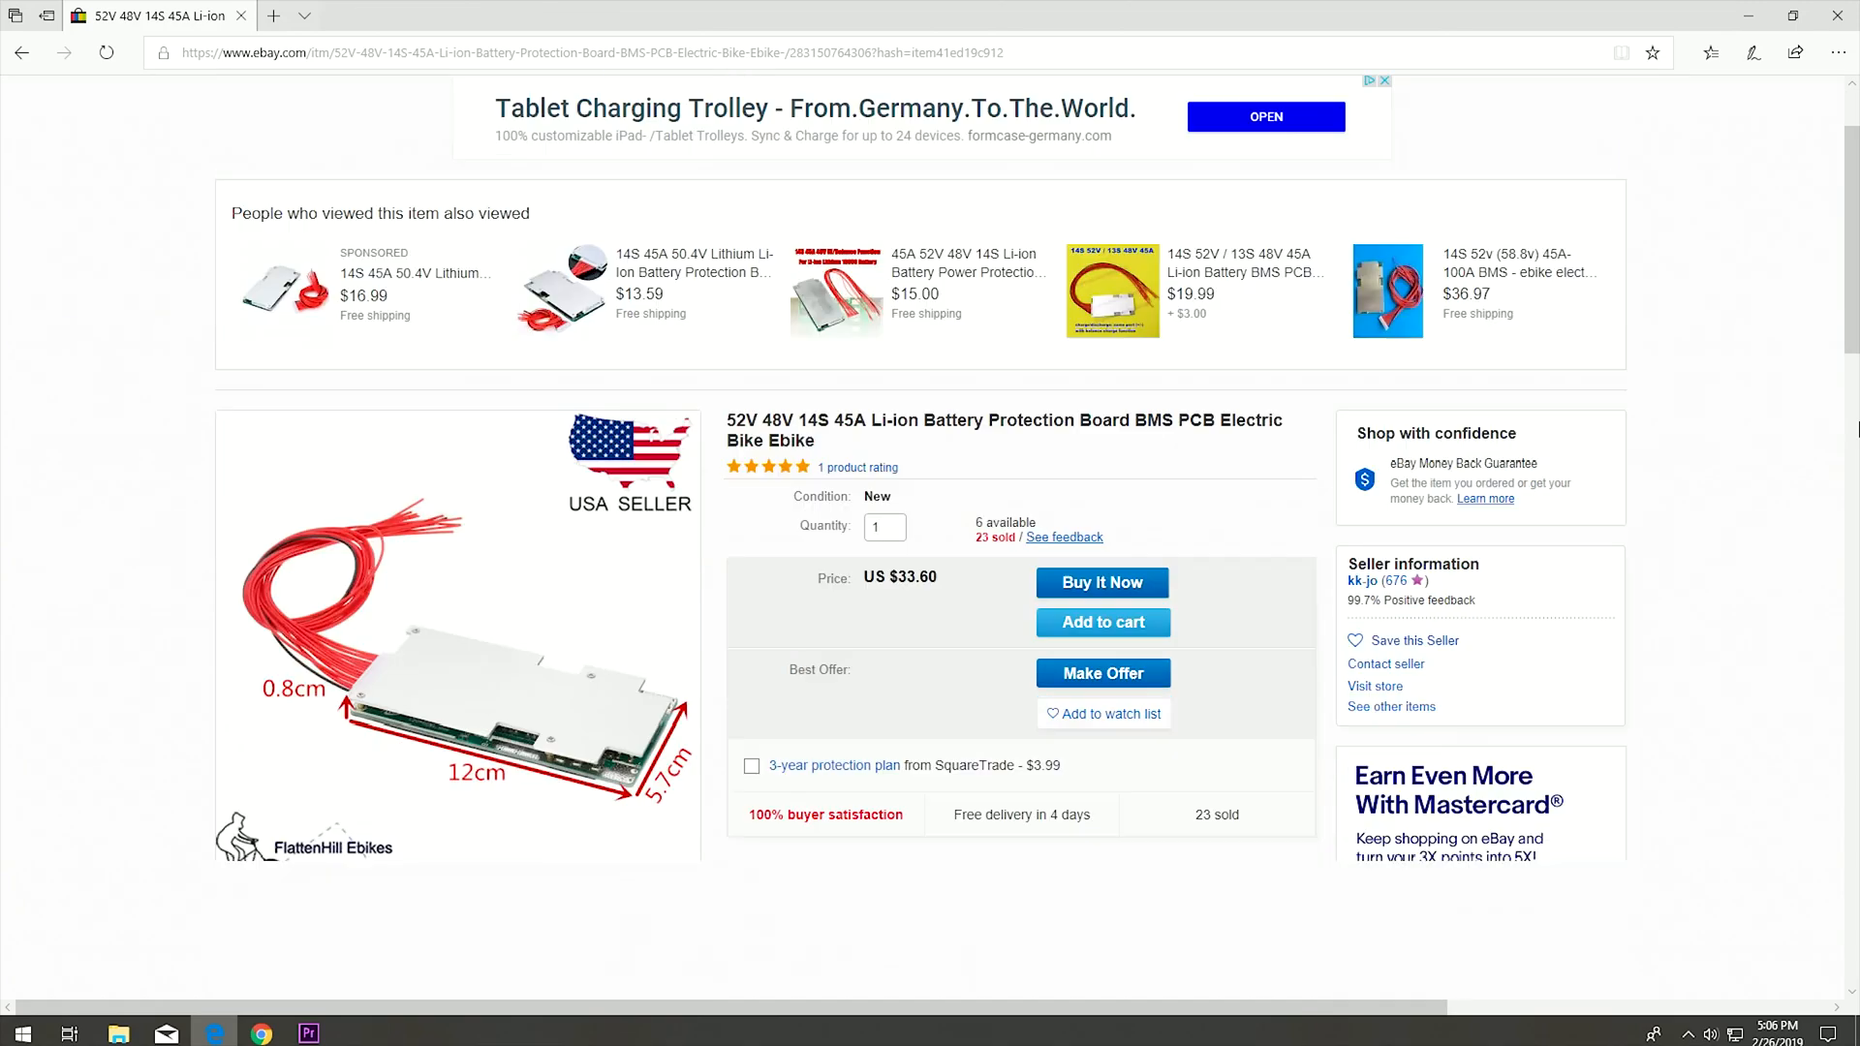
pyautogui.scroll(-3)
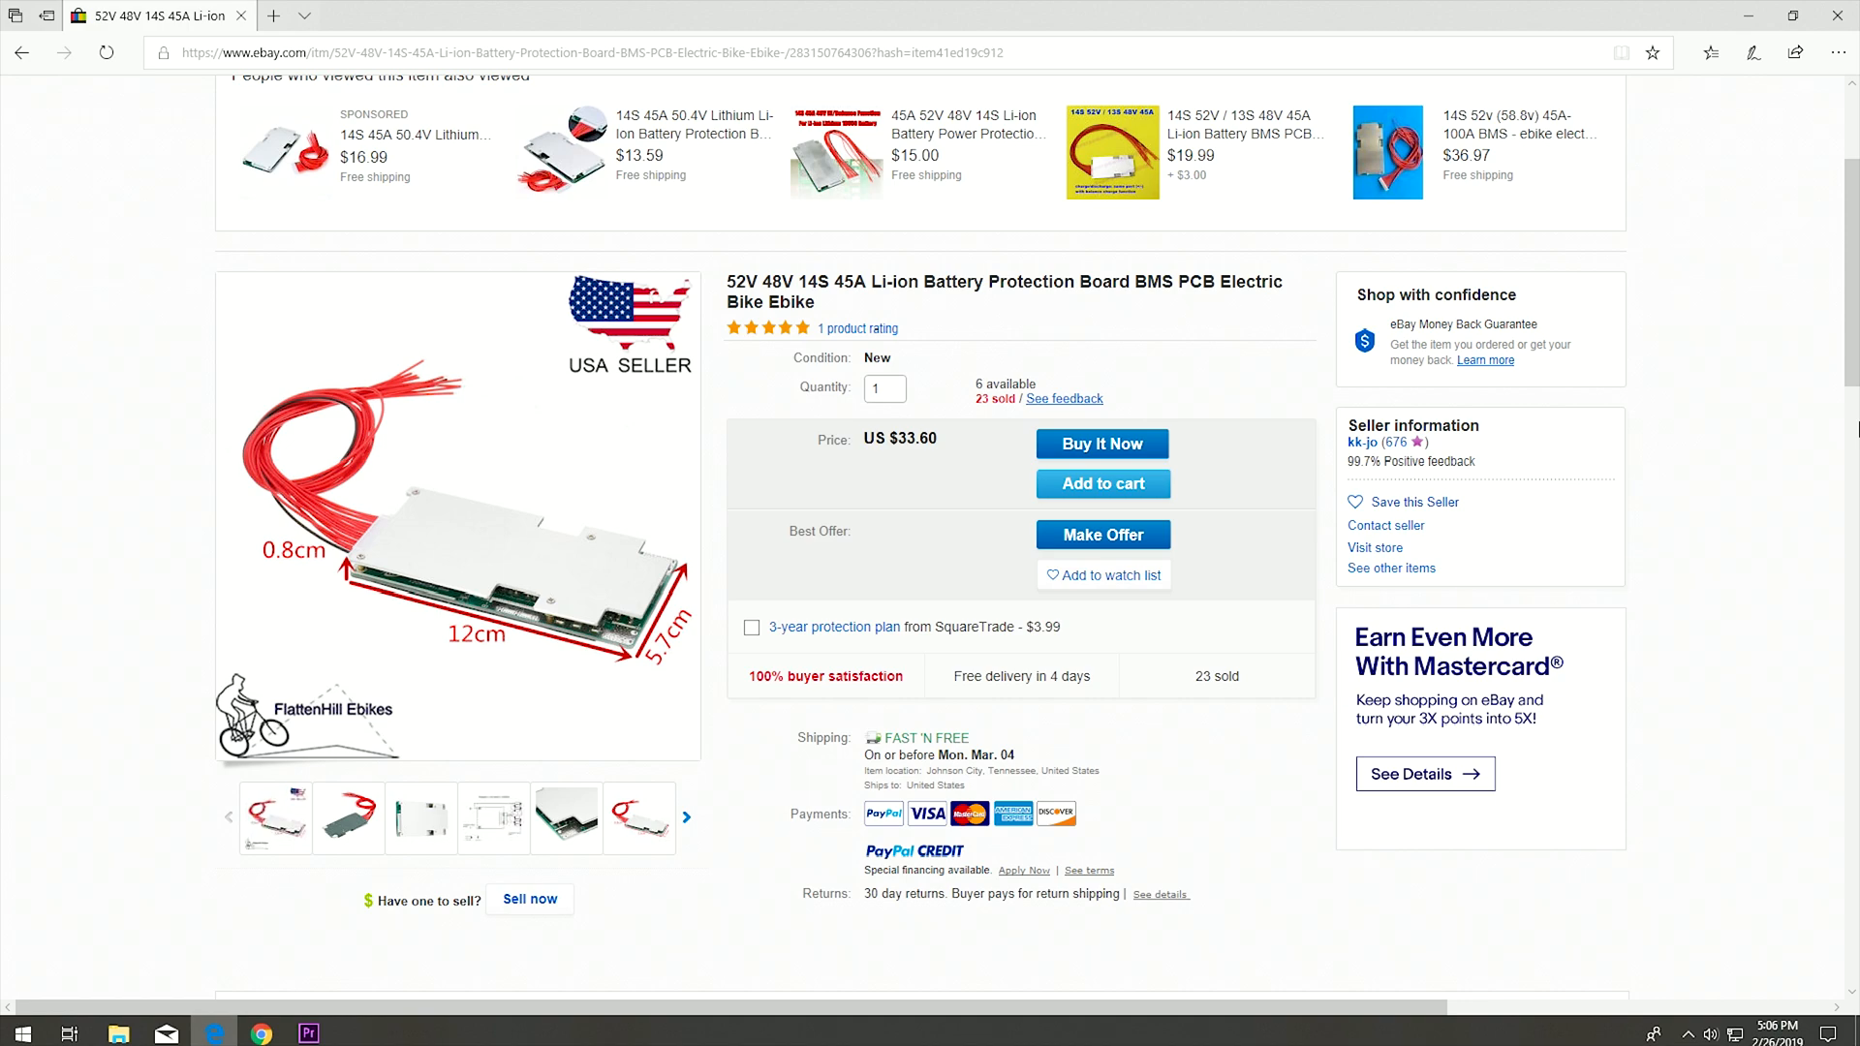
pyautogui.scroll(-3)
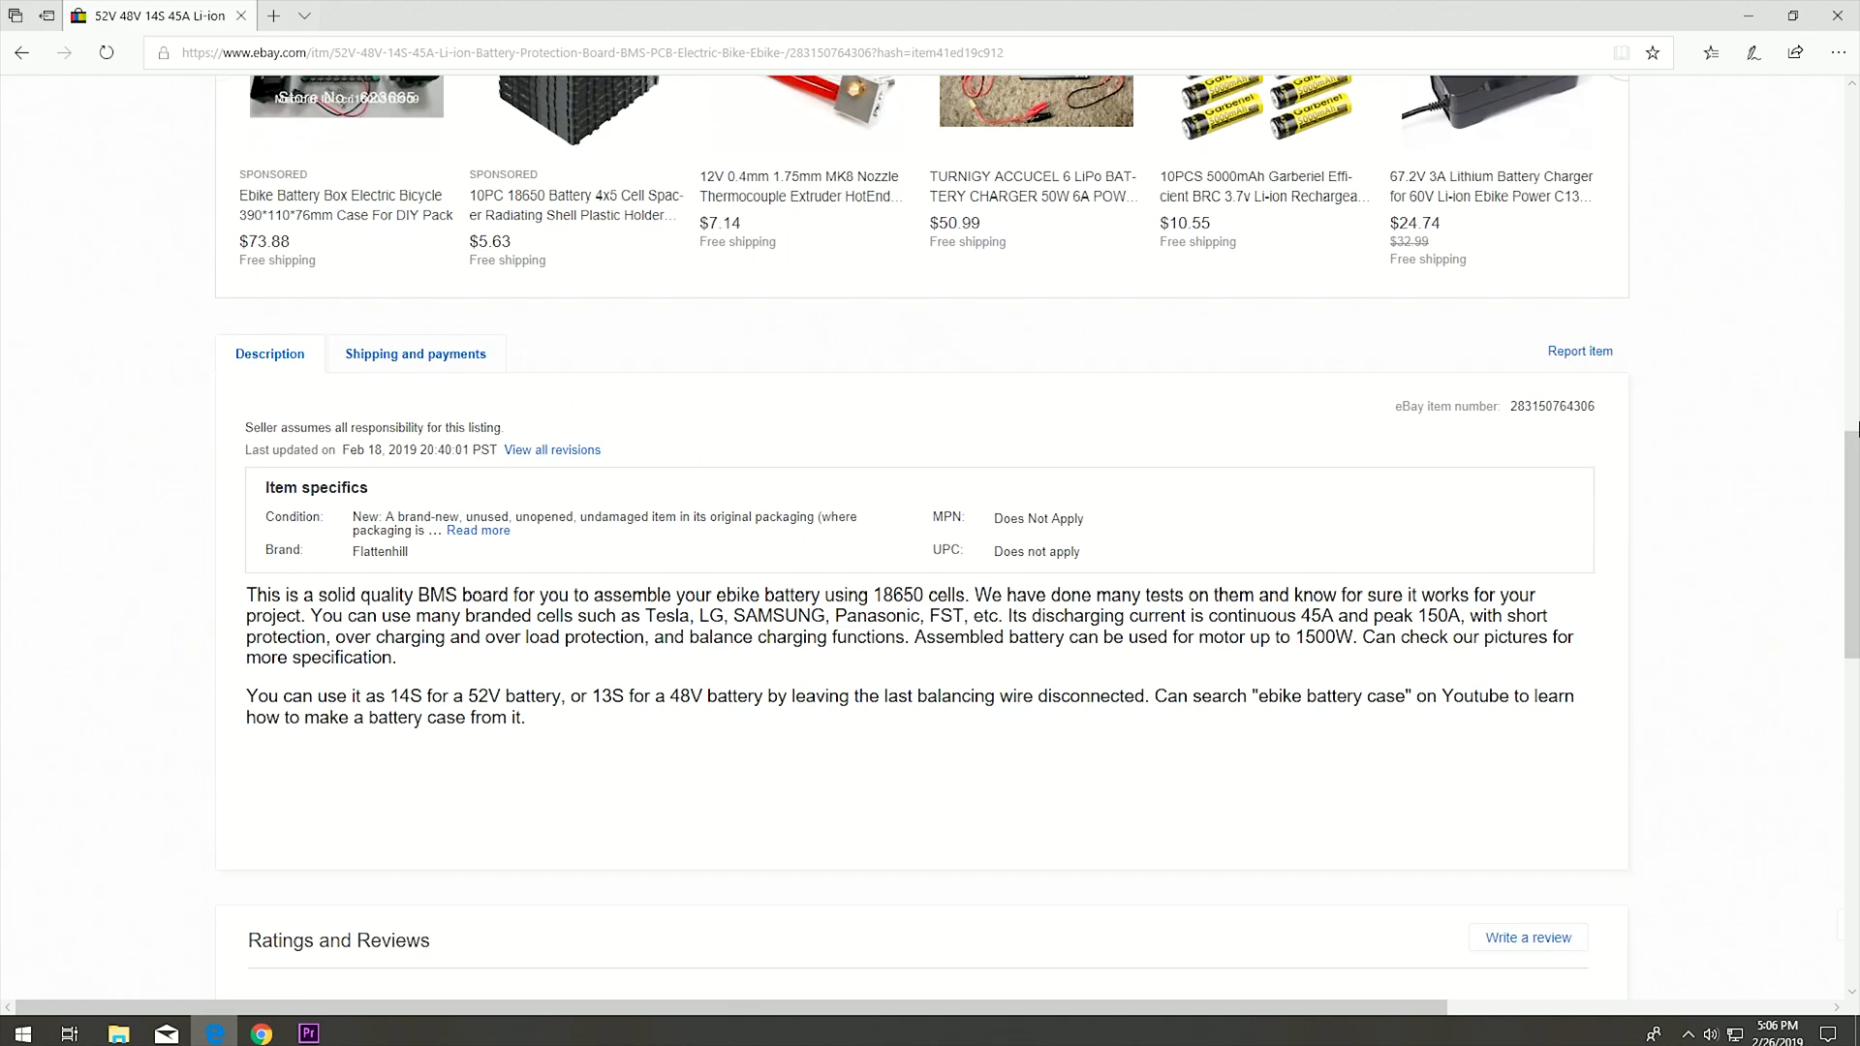
pyautogui.scroll(-3)
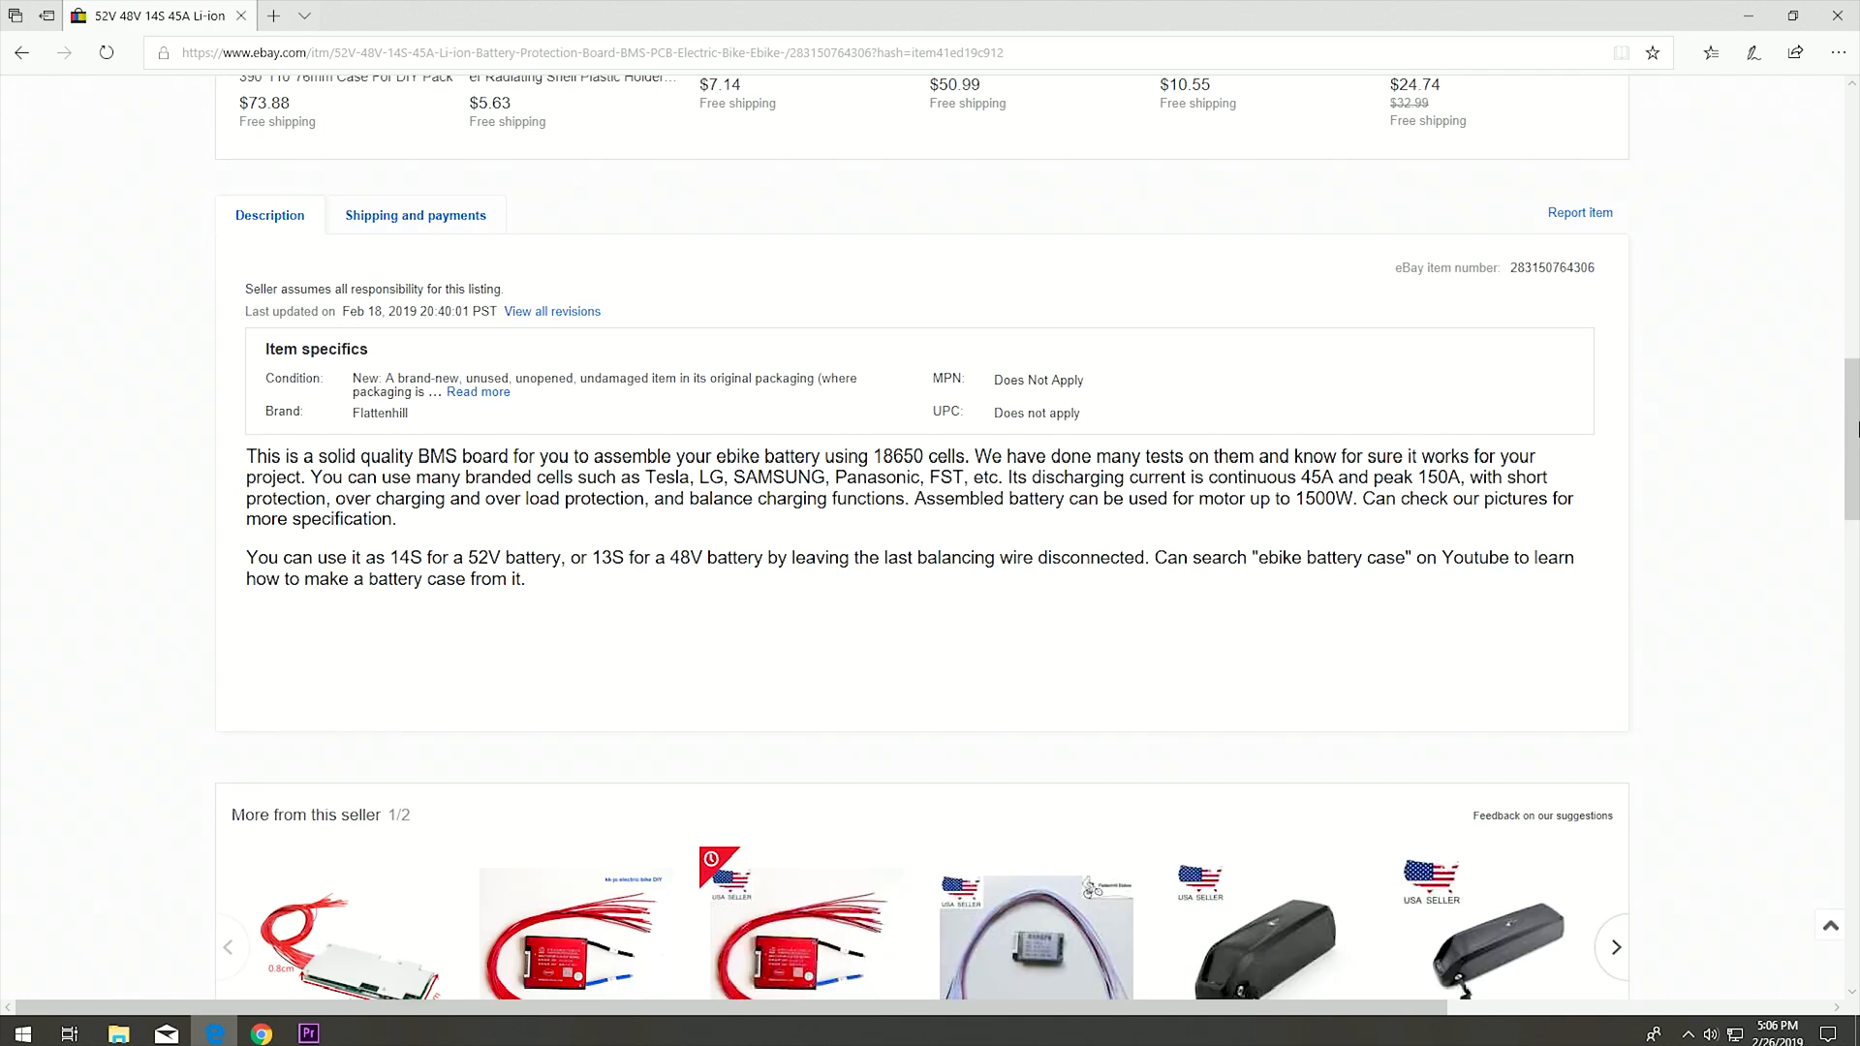